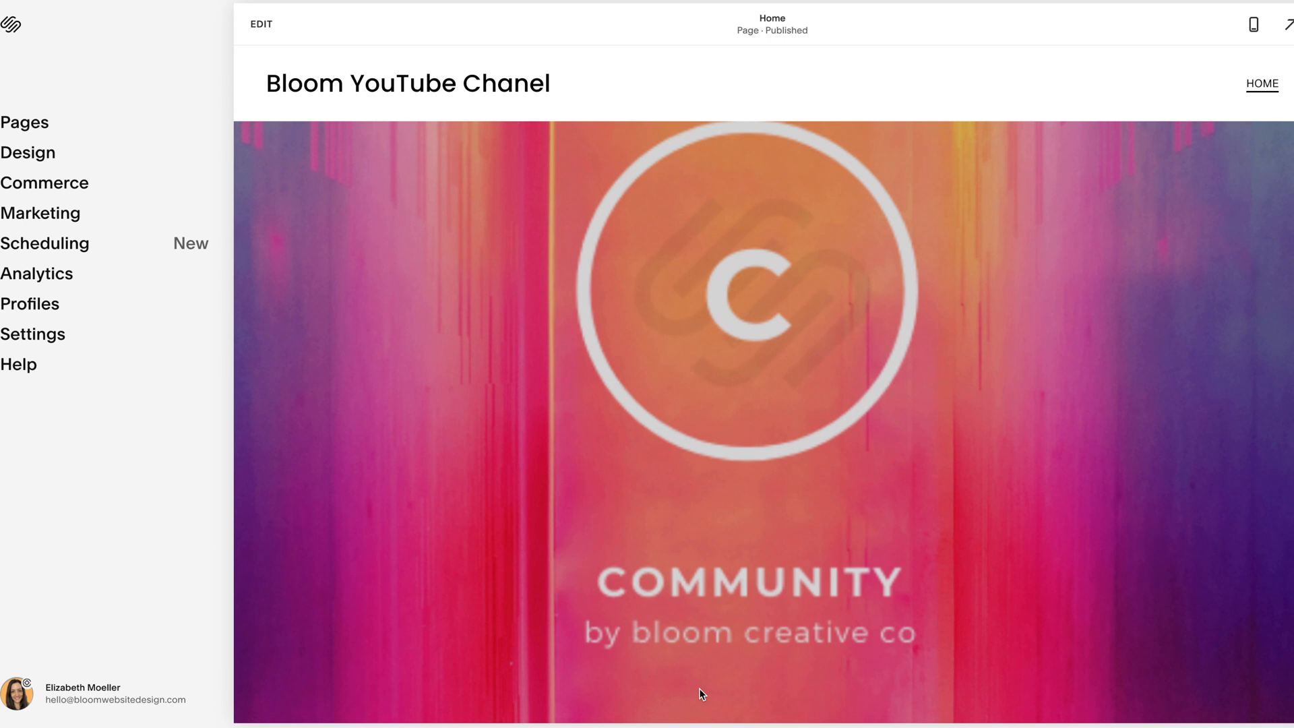
mouse_move(57, 355)
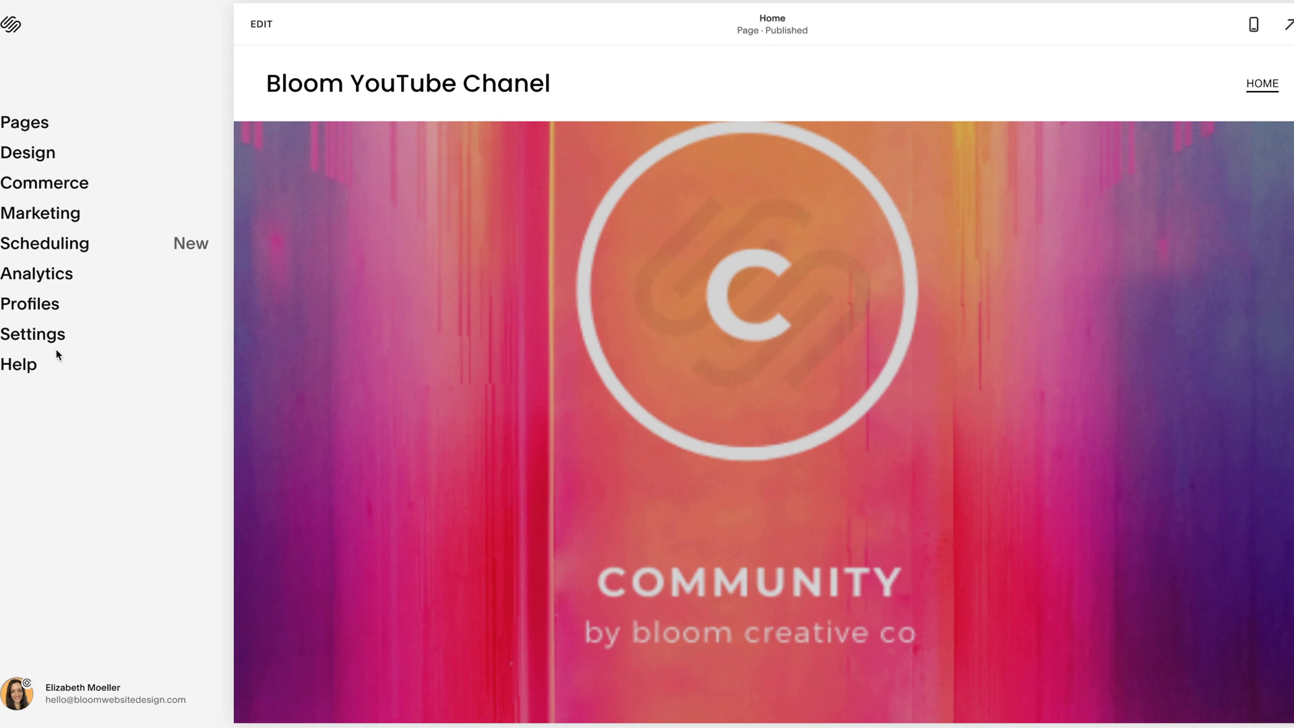
Show the site's Settings list with Site Availability marked Private
click(33, 334)
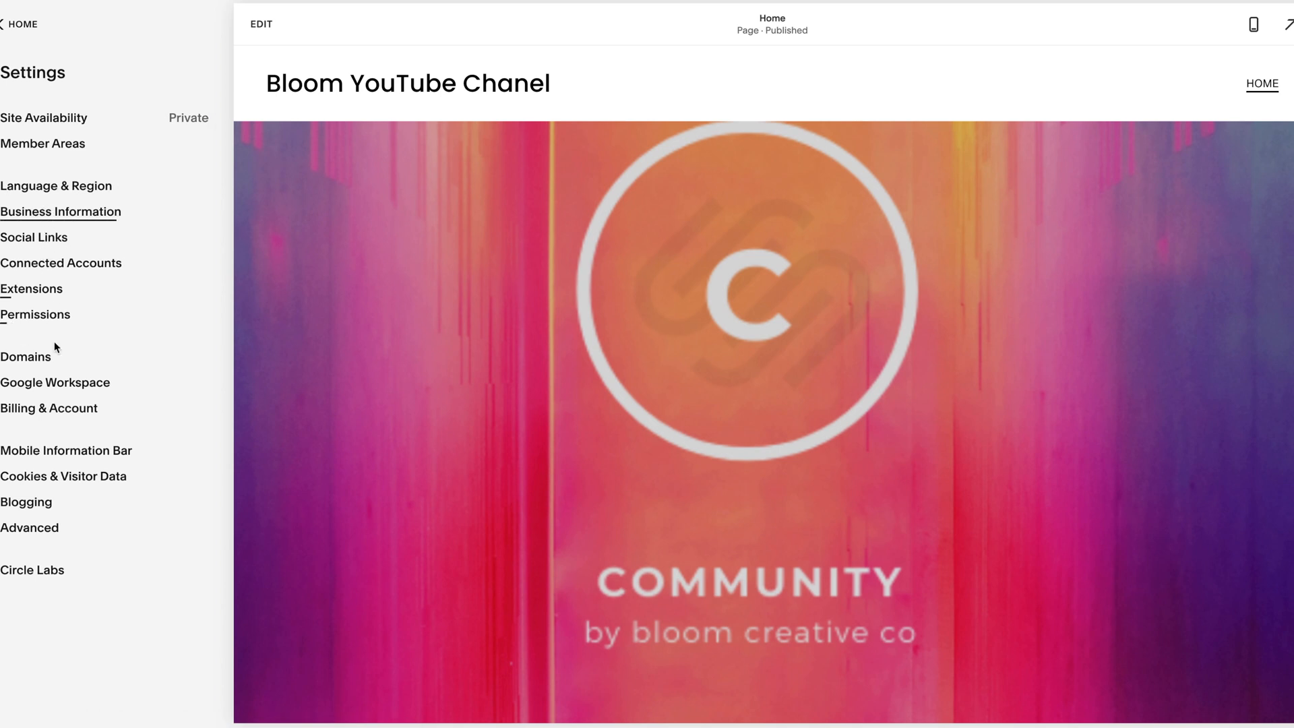
Compare the subscription plans at monthly prices, then return to Billing & Account
click(49, 407)
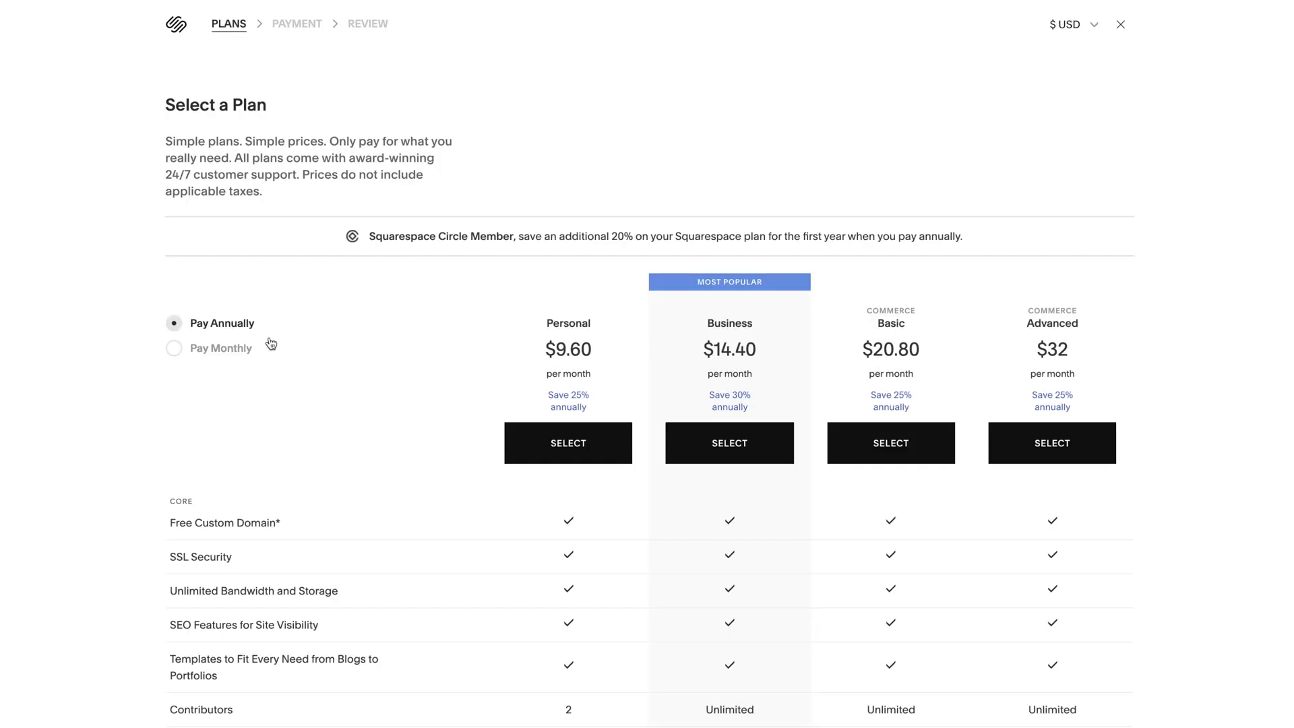
scroll(down, 3)
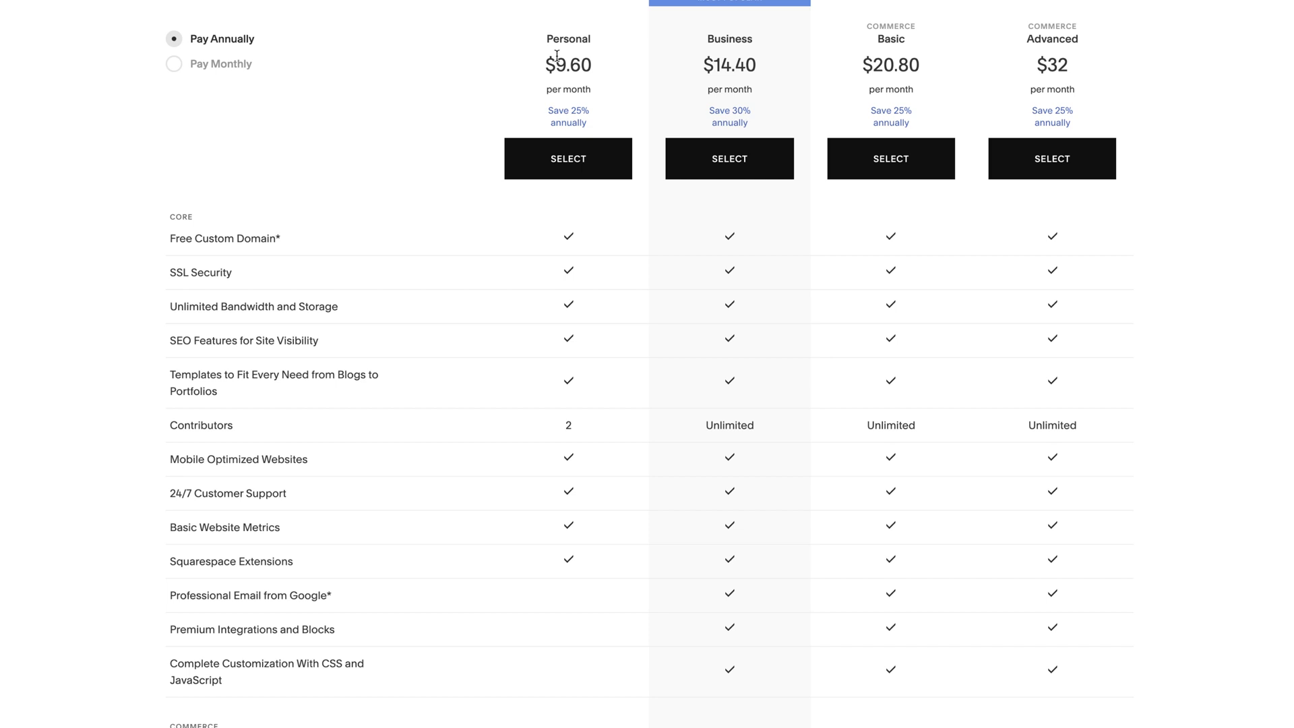
mouse_move(921, 122)
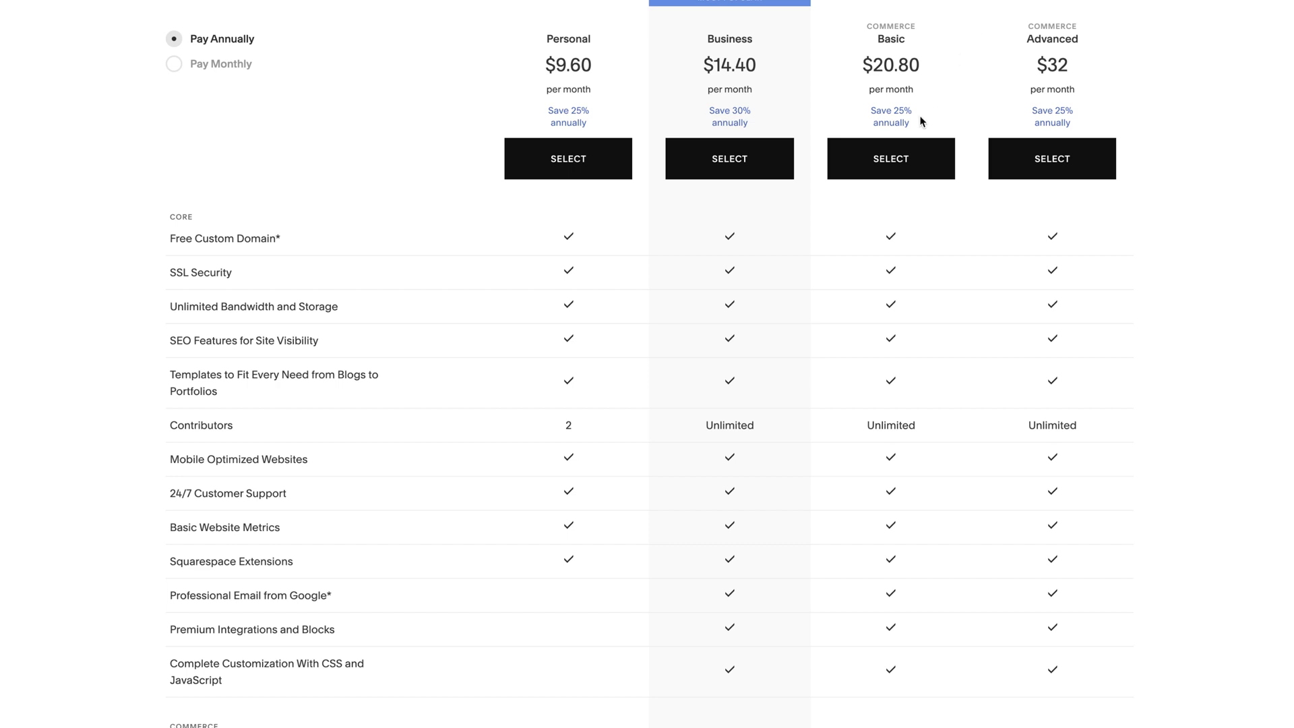
mouse_move(910, 123)
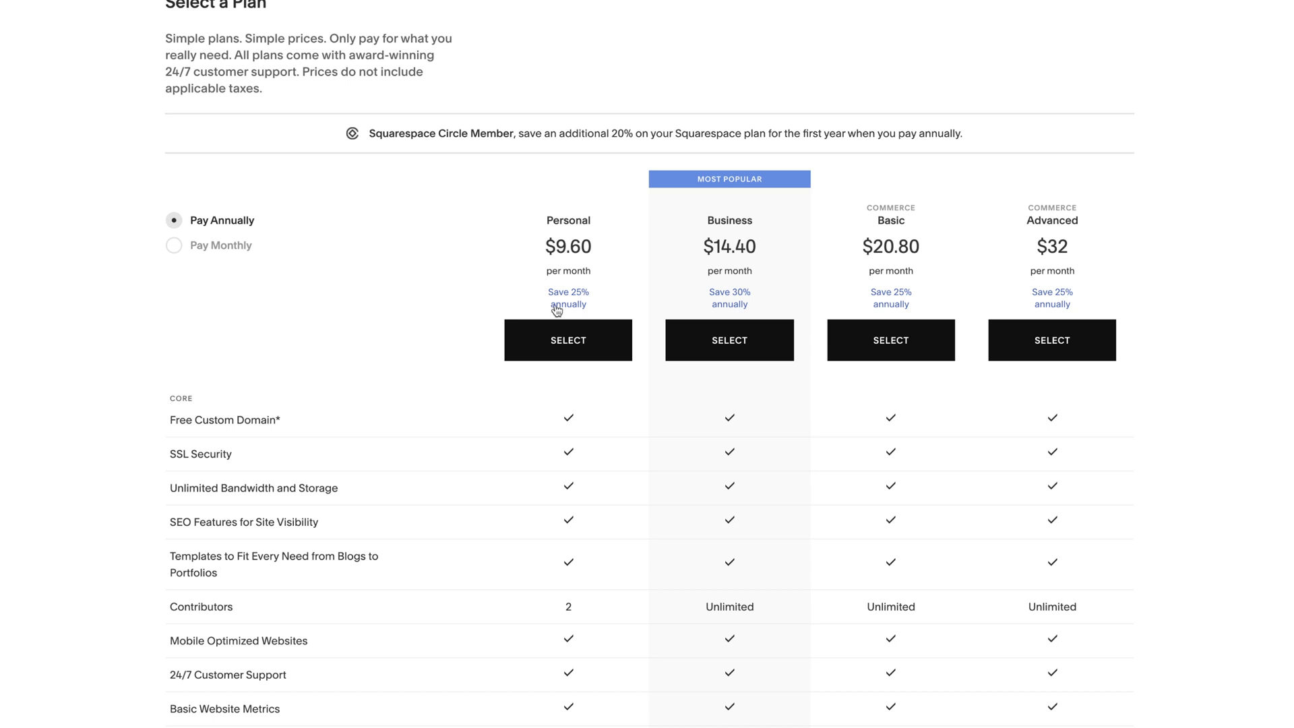
scroll(down, 3)
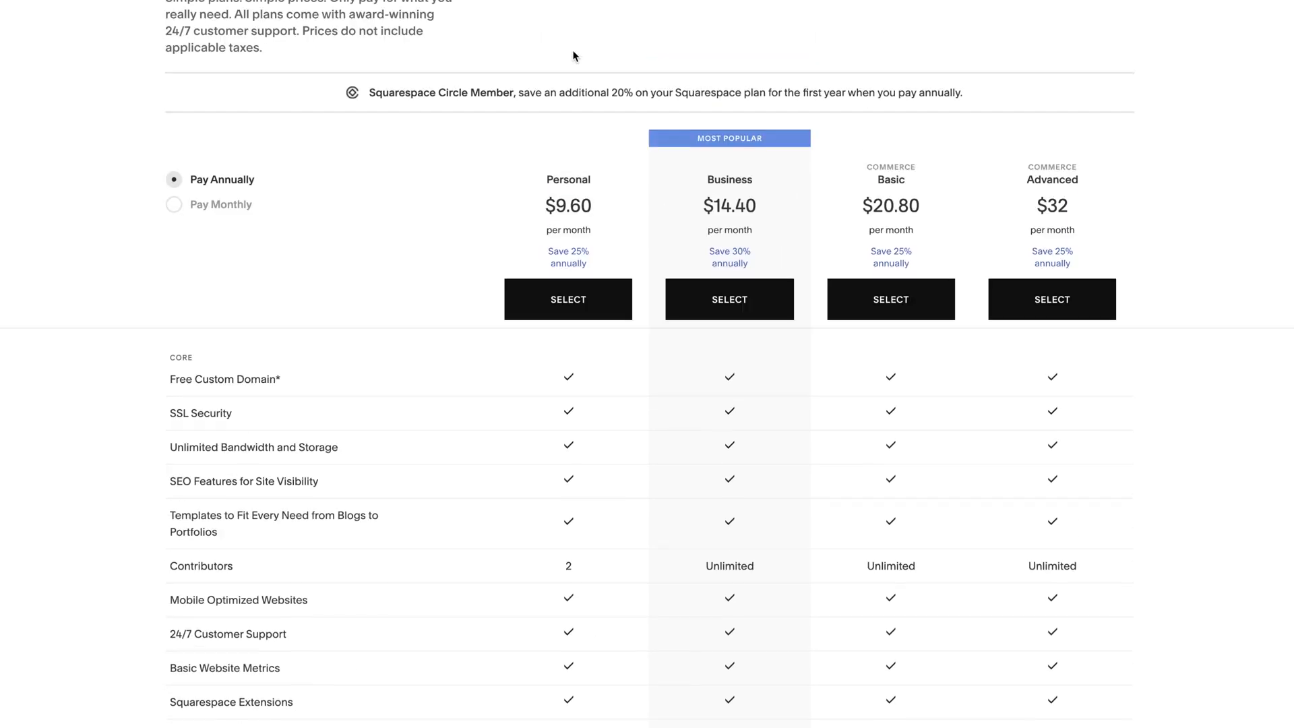
click(174, 204)
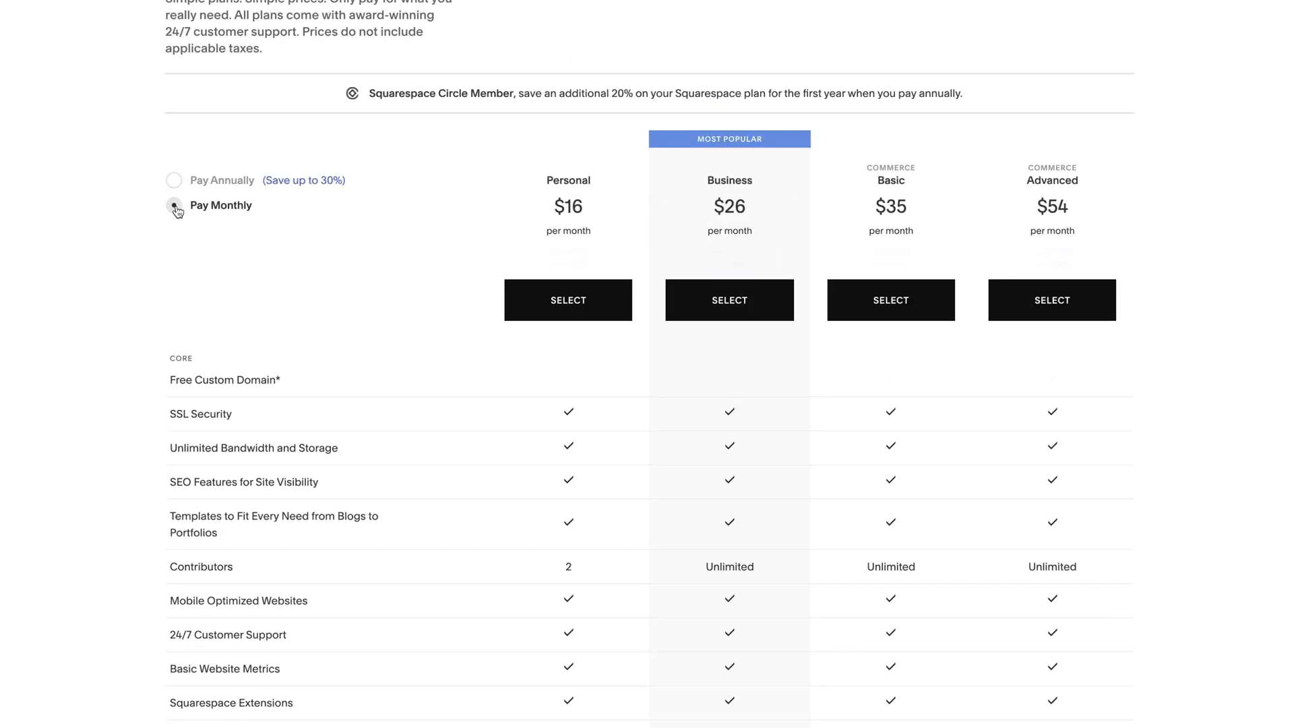
click(174, 205)
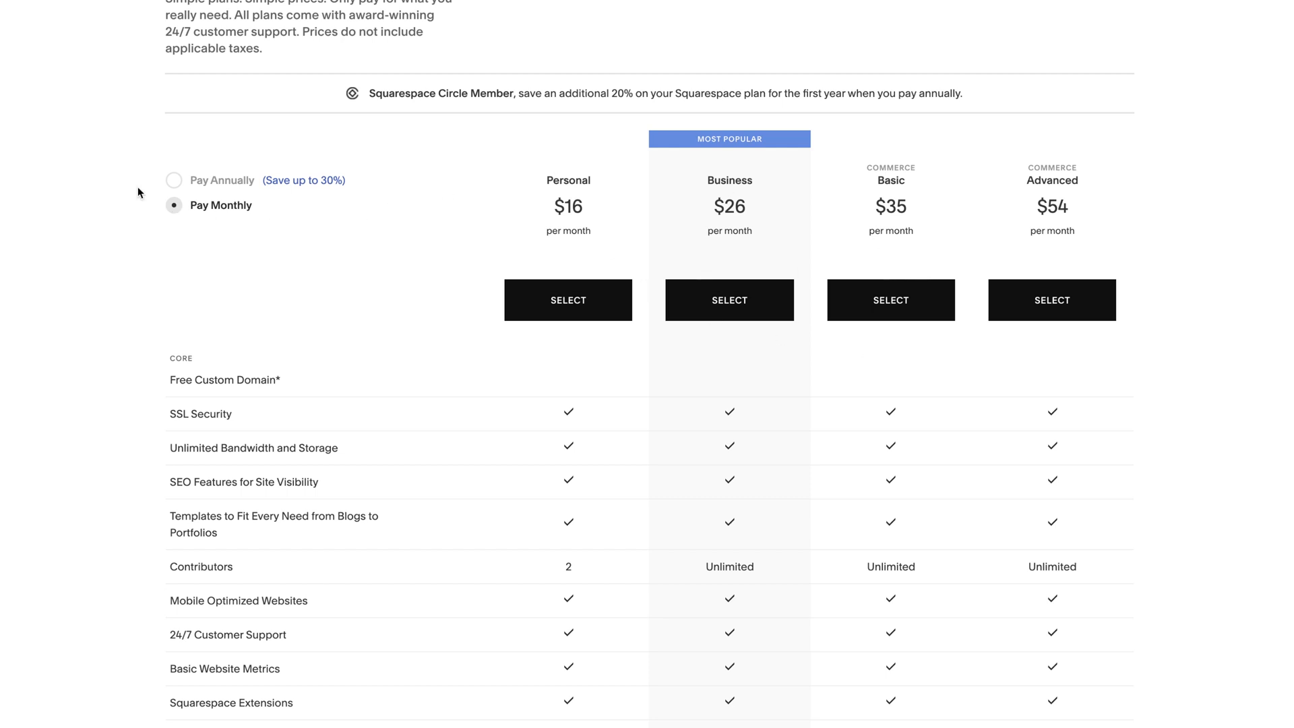
scroll(up, 3)
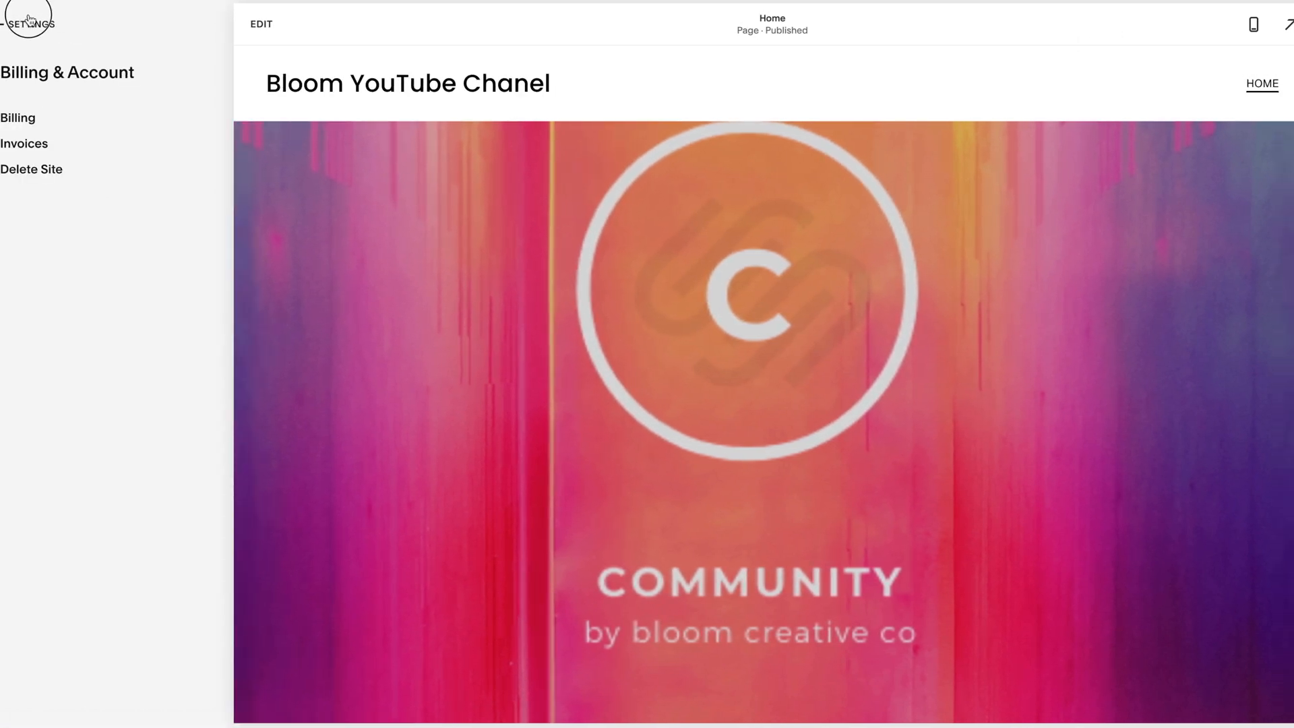
Show the Domains settings listing the built-in squarespace.com domain that never expires
click(19, 24)
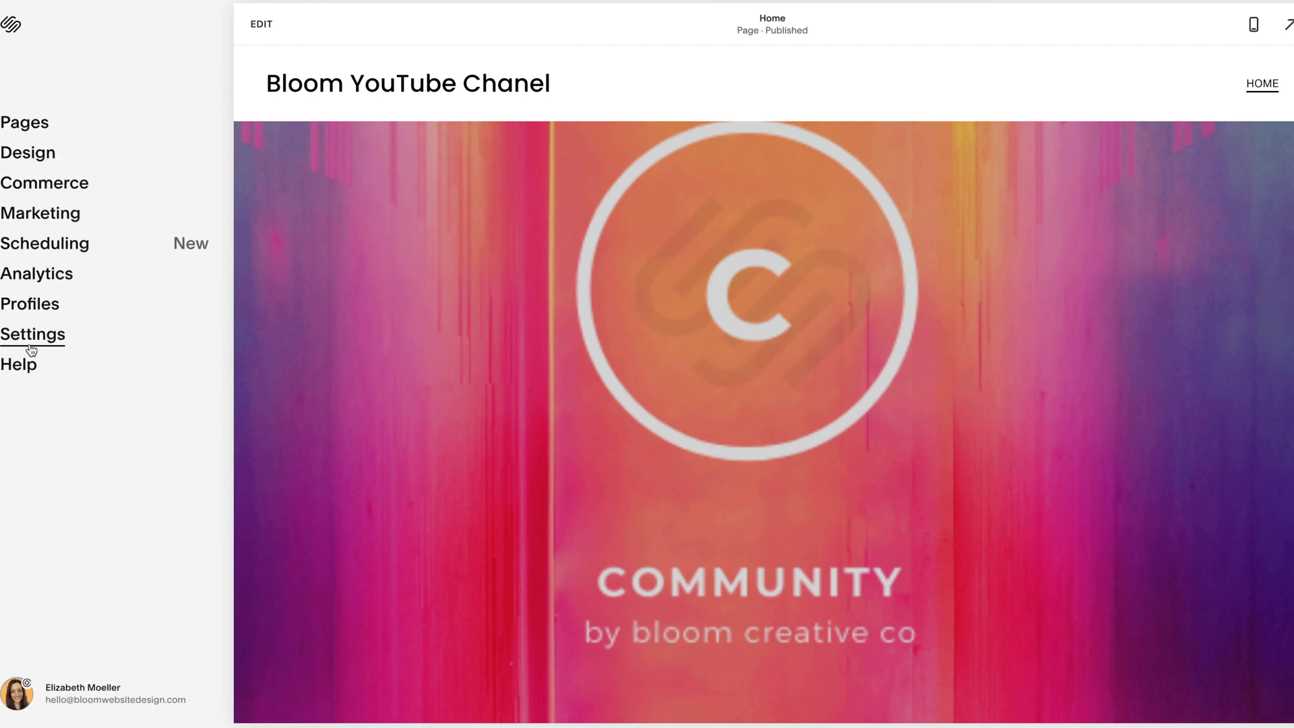
click(32, 335)
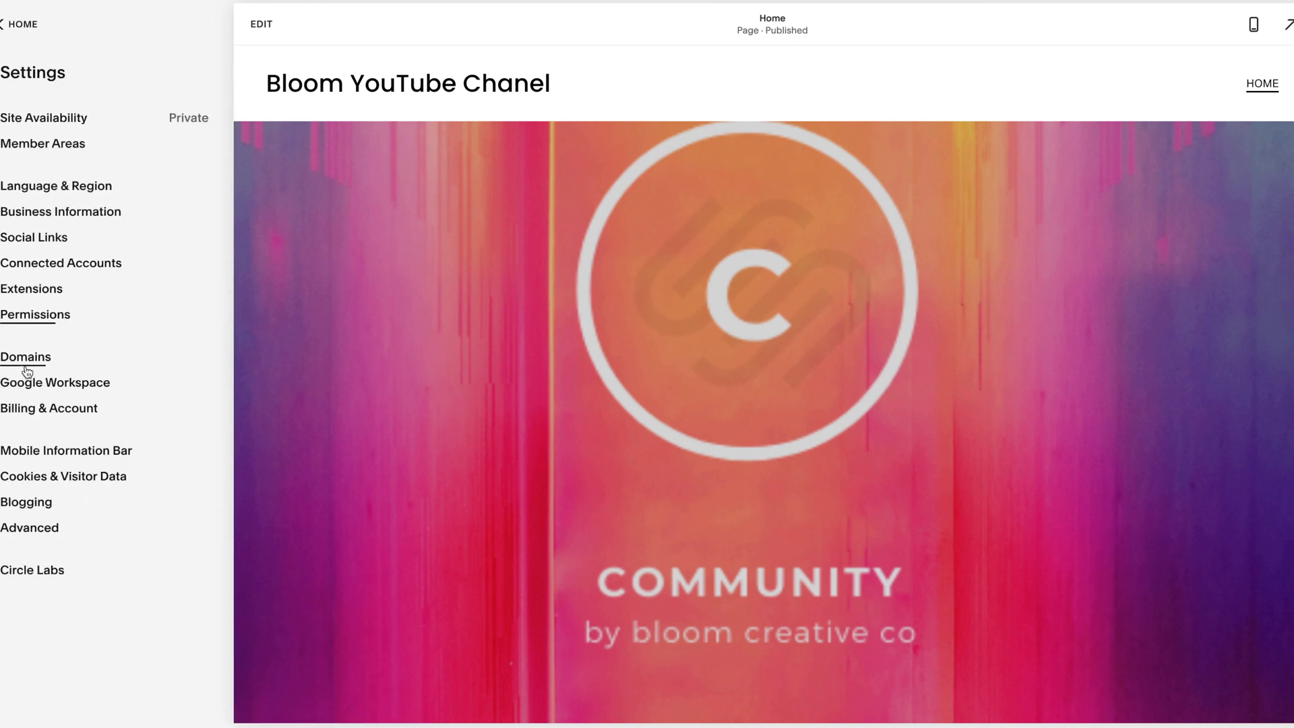
click(25, 356)
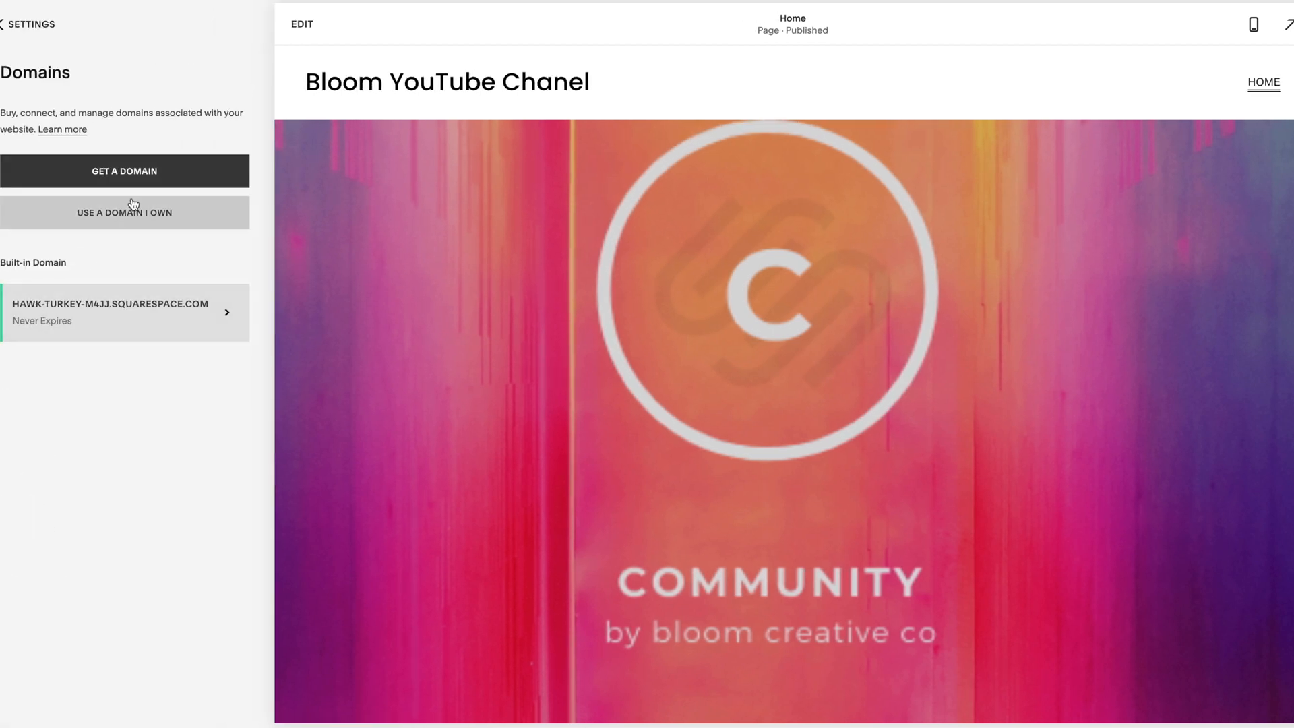
click(125, 171)
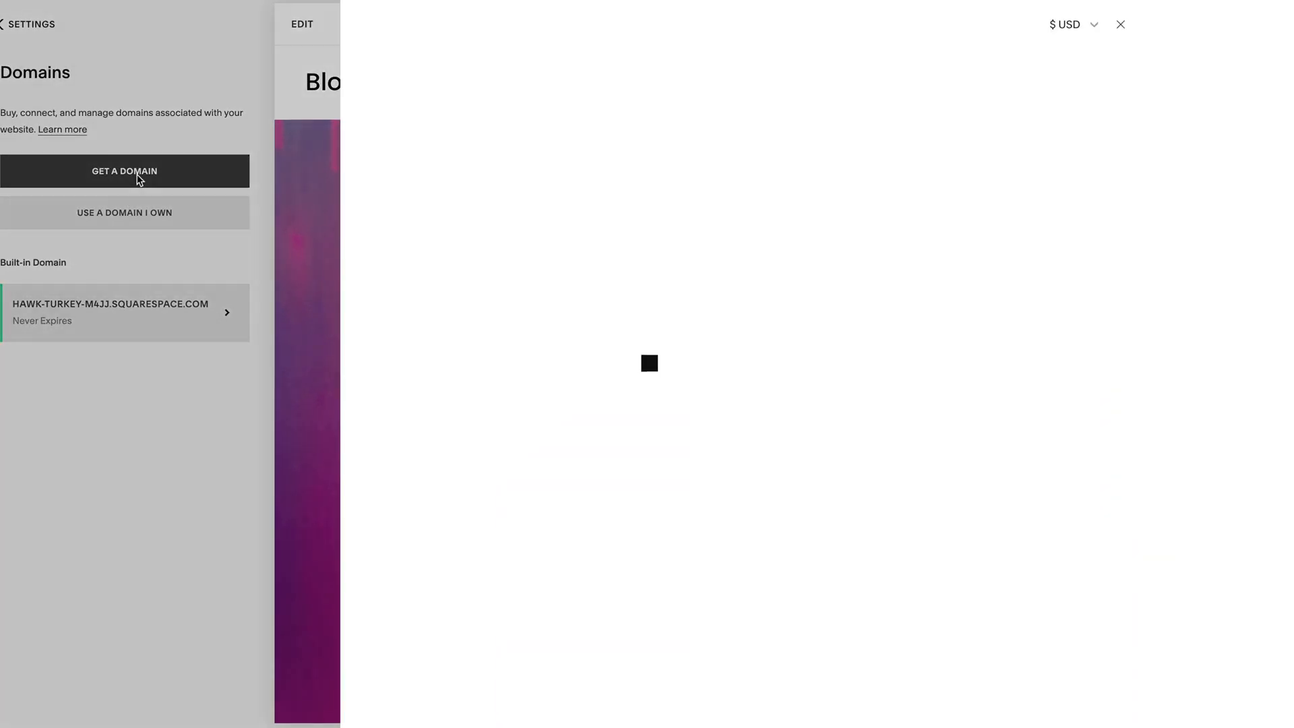
click(124, 171)
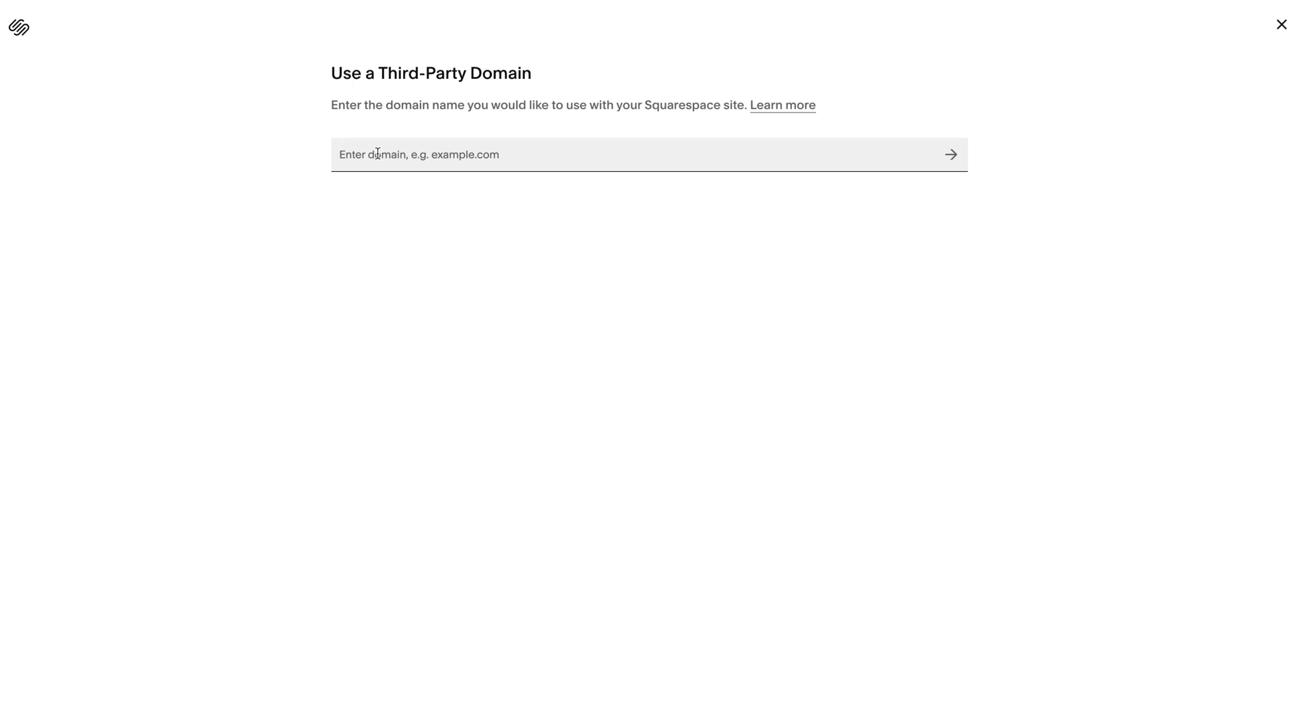
mouse_move(472, 270)
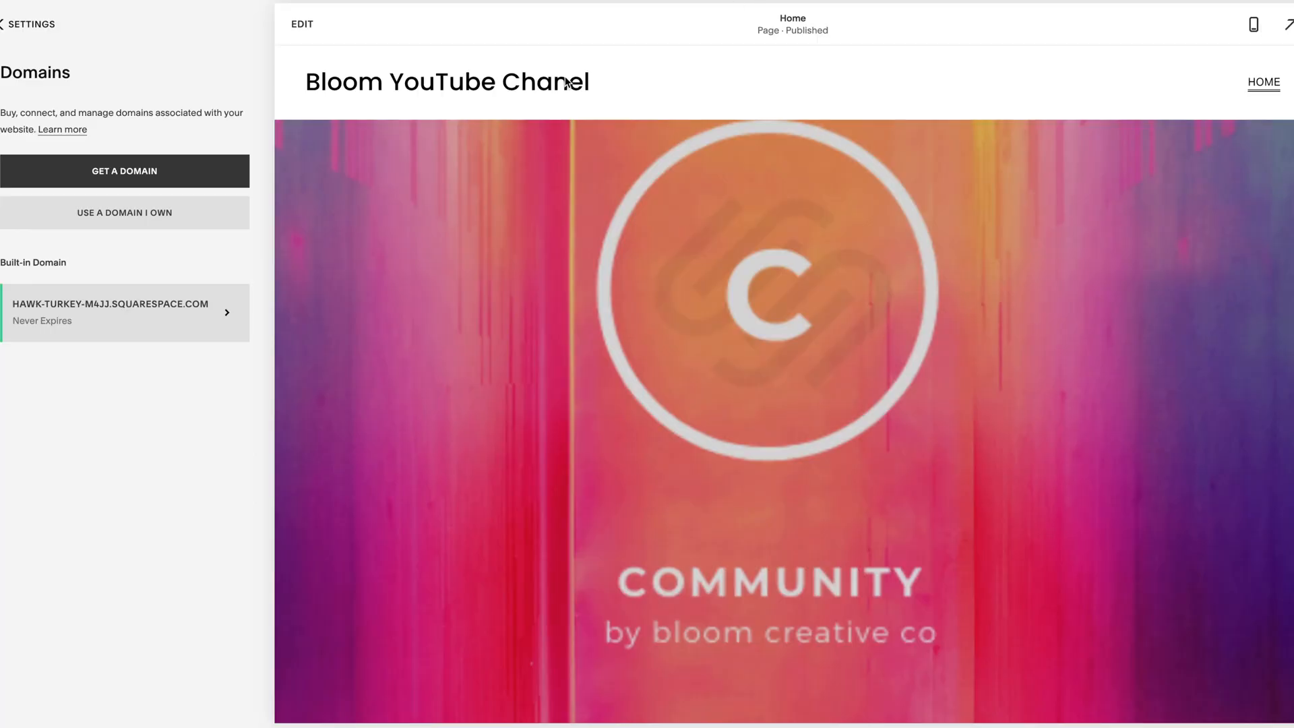
mouse_move(153, 160)
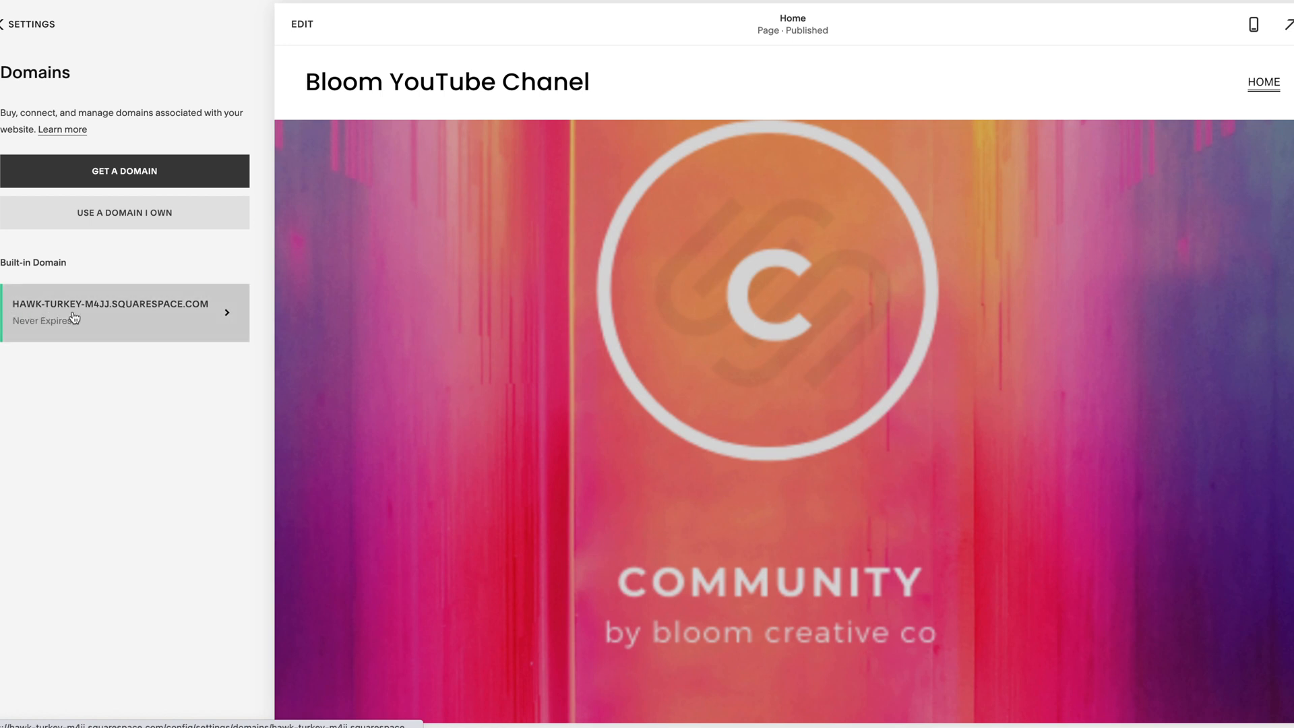
Review the built-in domain's details, then return to the Settings list
click(124, 311)
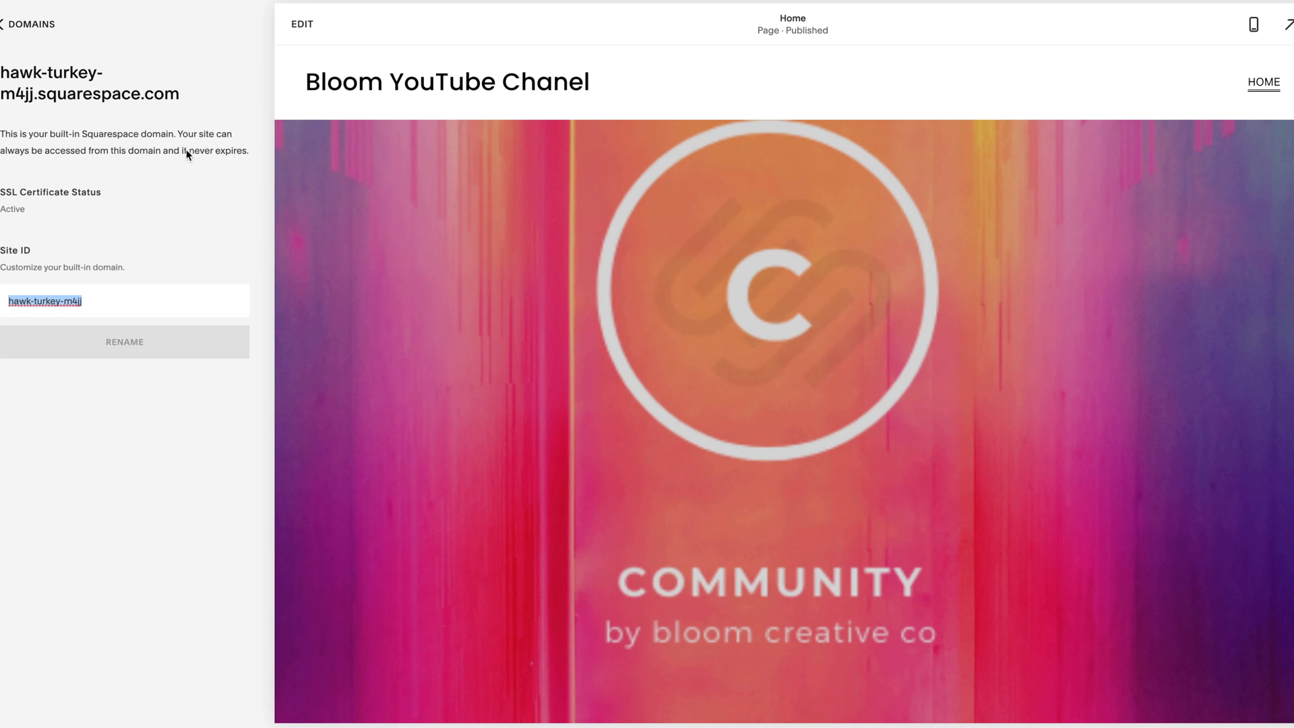
click(28, 24)
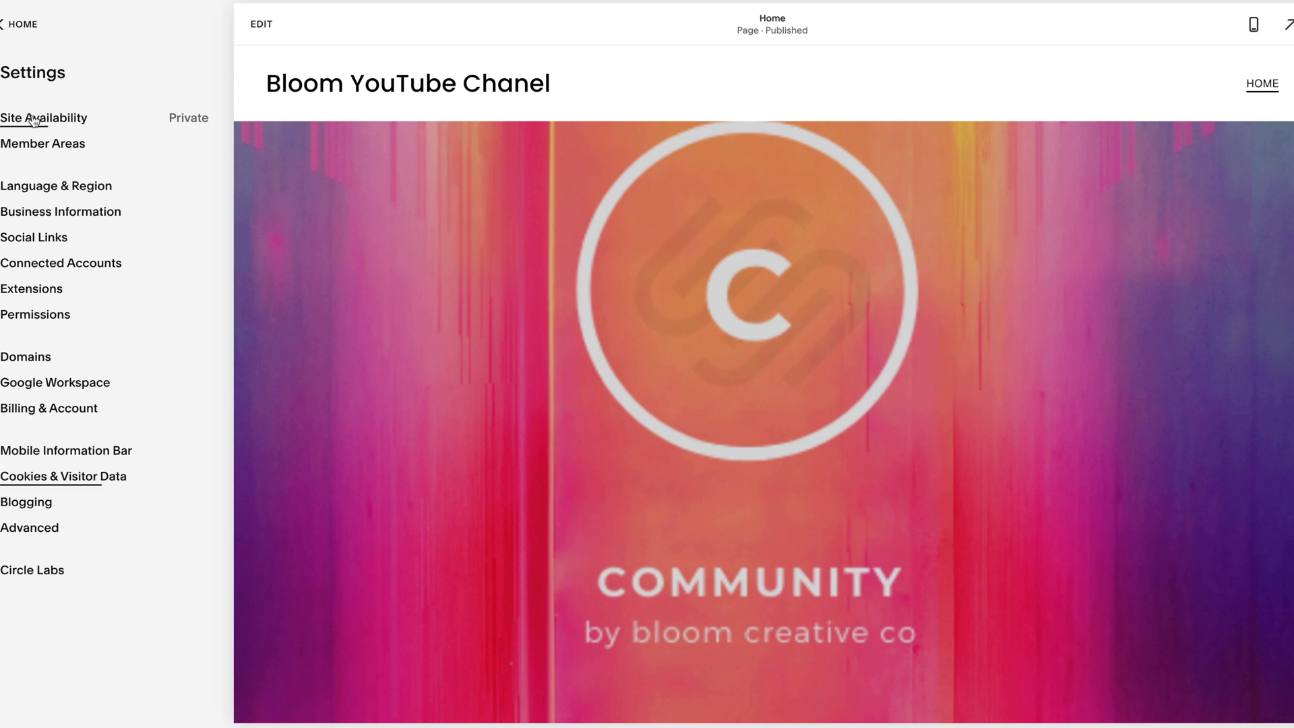
Show the Site Availability options with Private selected and Public locked until upgrade
click(17, 24)
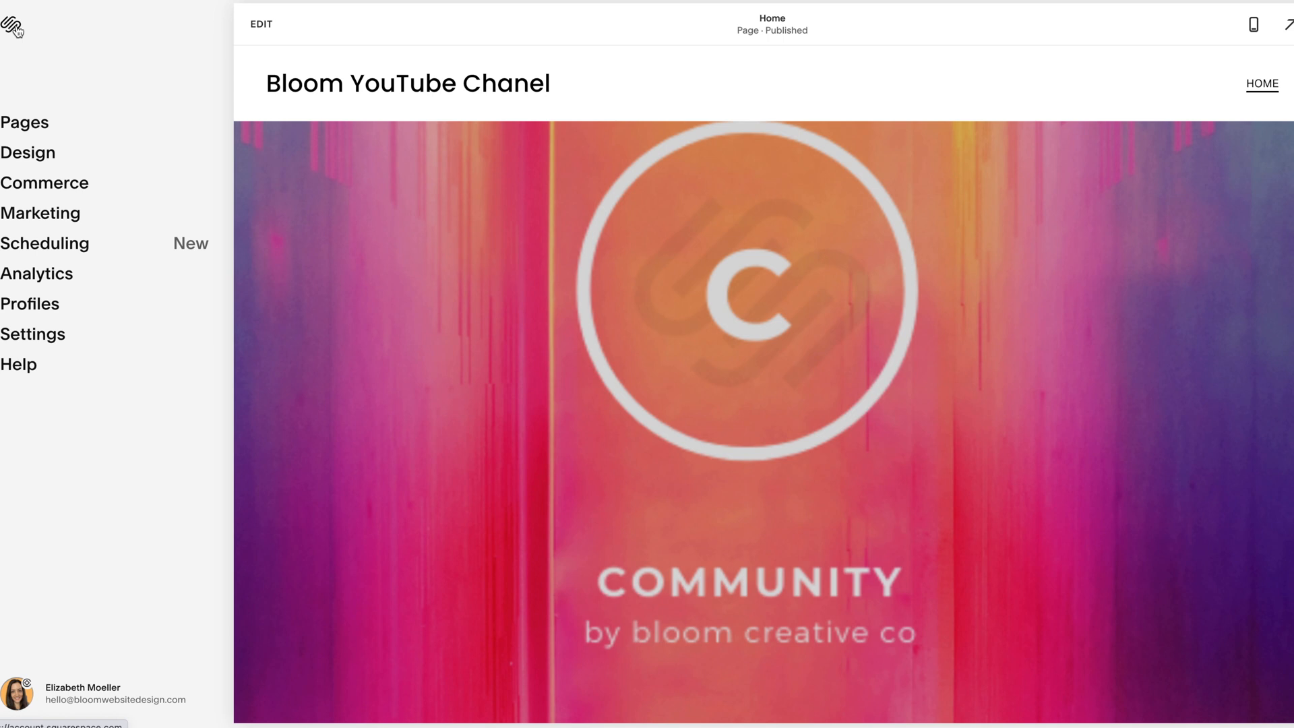
click(33, 333)
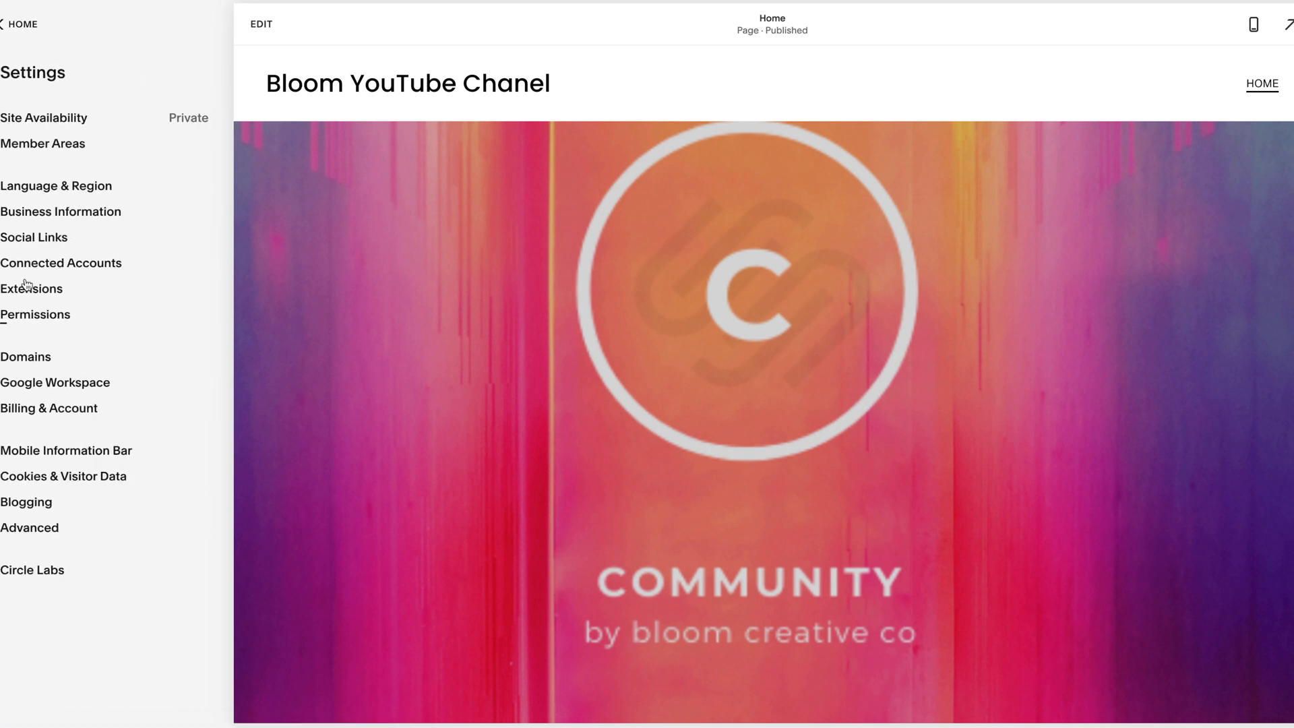
click(44, 117)
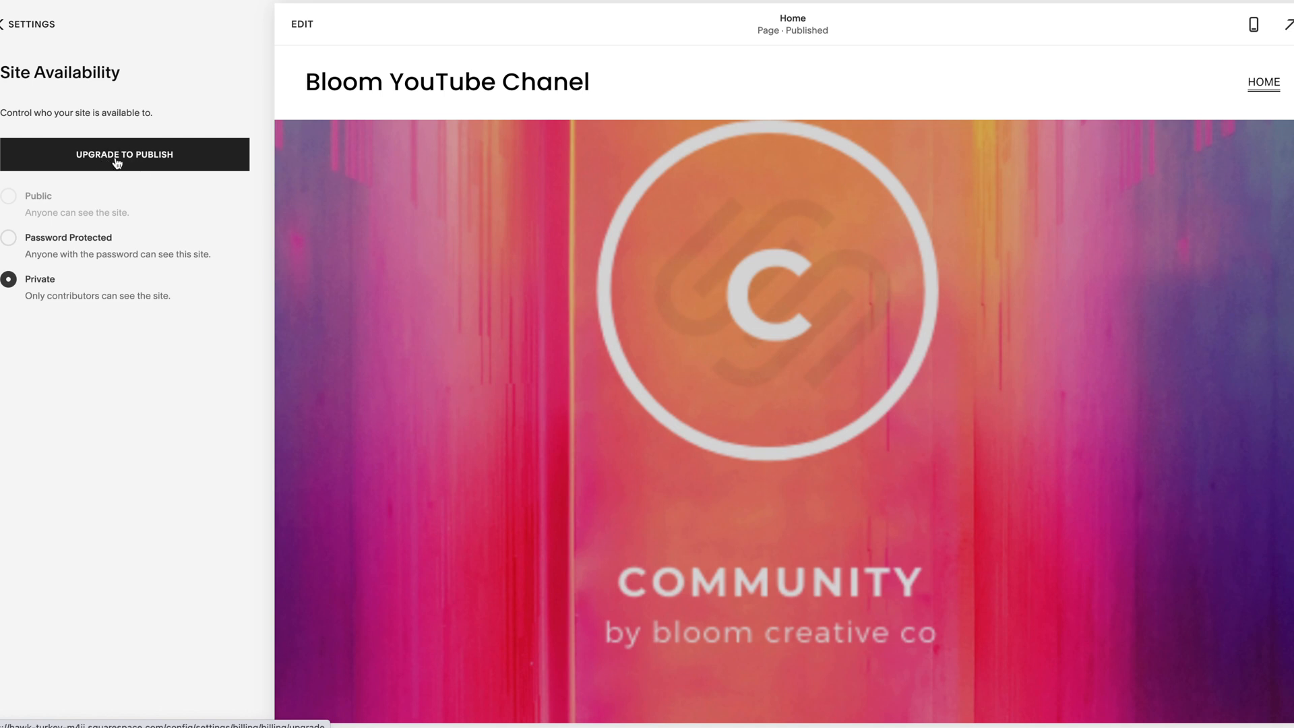
mouse_move(101, 175)
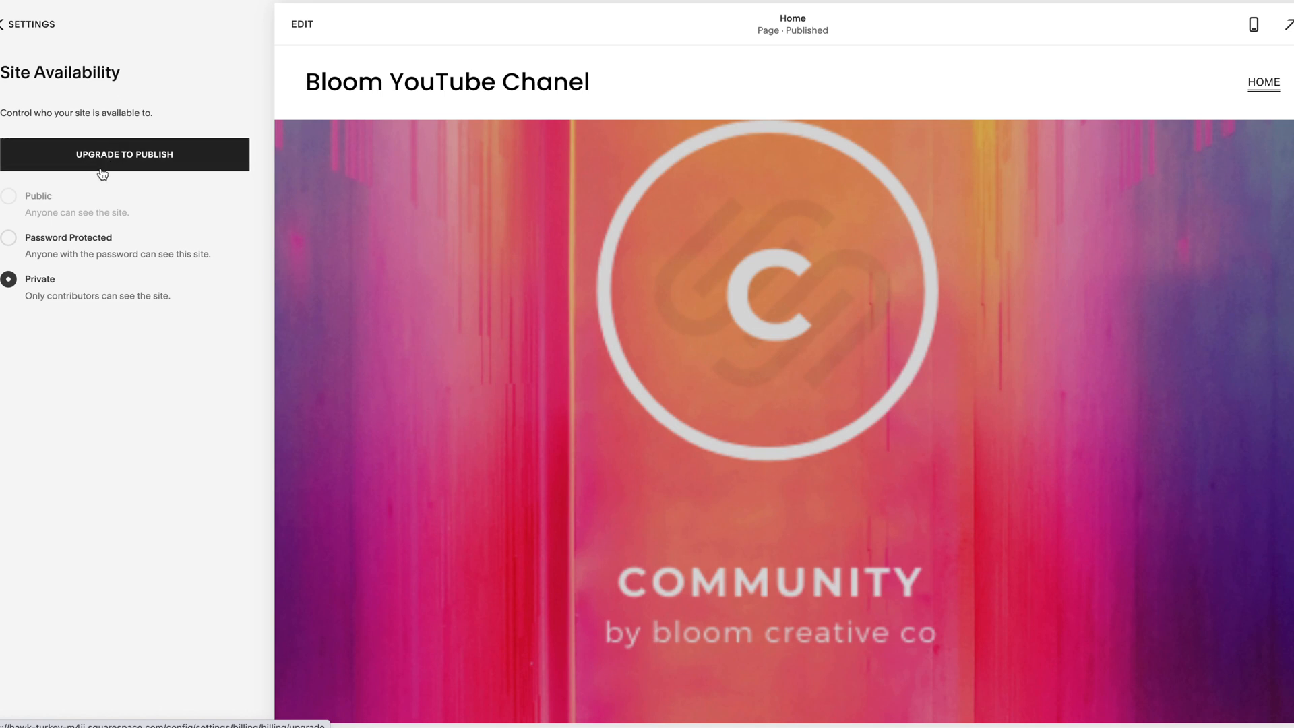